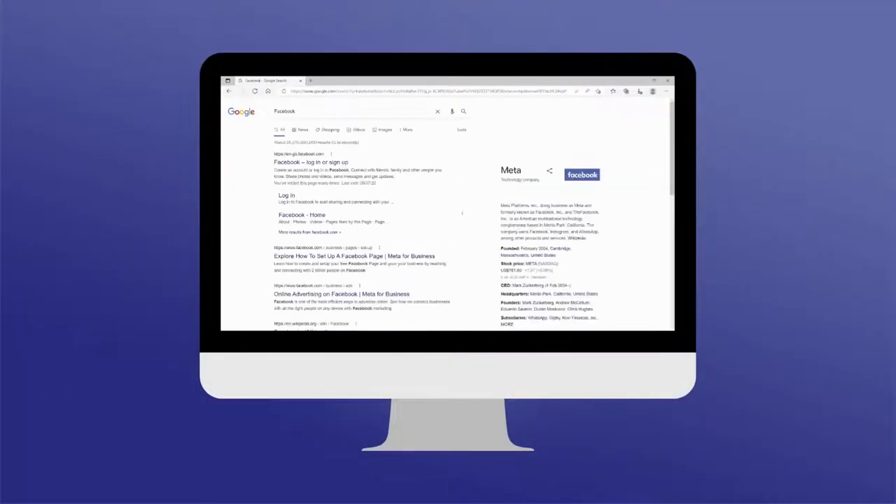
Sign in to Facebook with the saved account and its password from the Google result.
{"action": "left_click", "coordinate": [297, 162]}
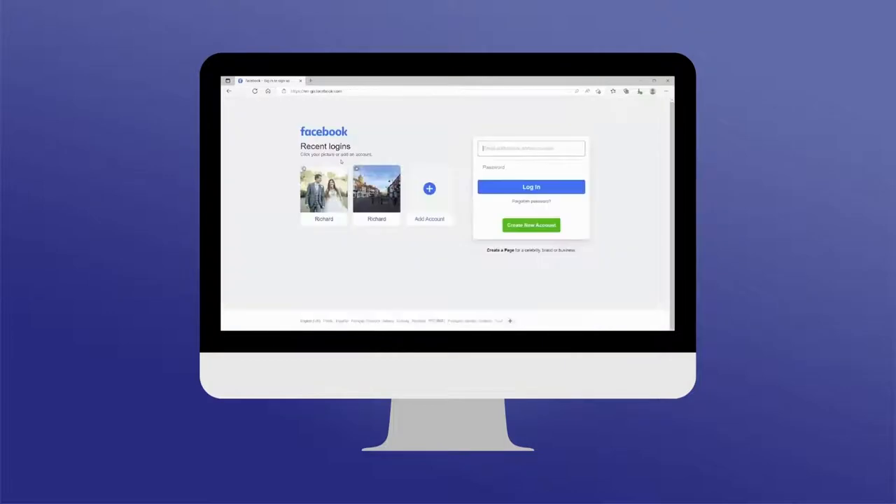
{"action": "left_click", "coordinate": [377, 189]}
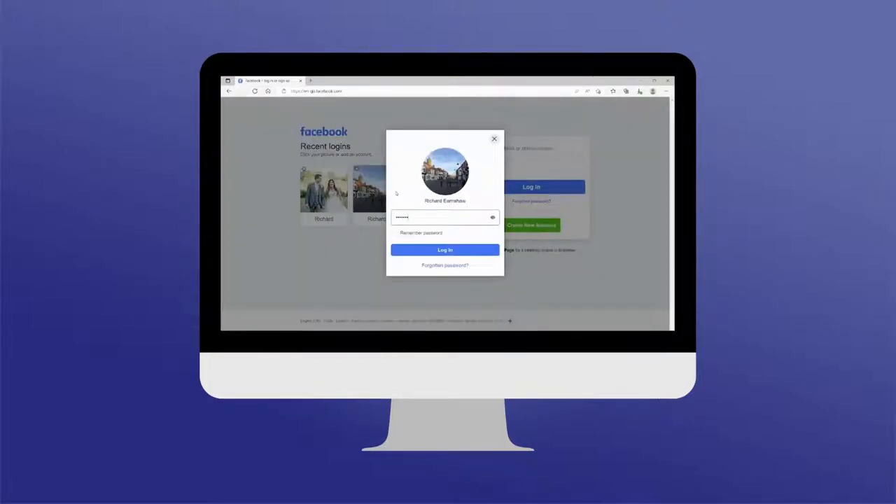
{"action": "type", "text": "••••••"}
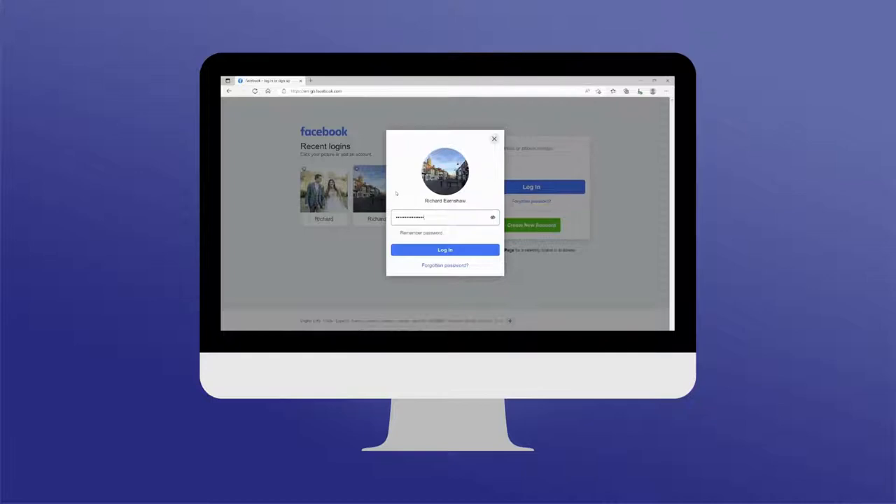
{"action": "left_click", "coordinate": [445, 249]}
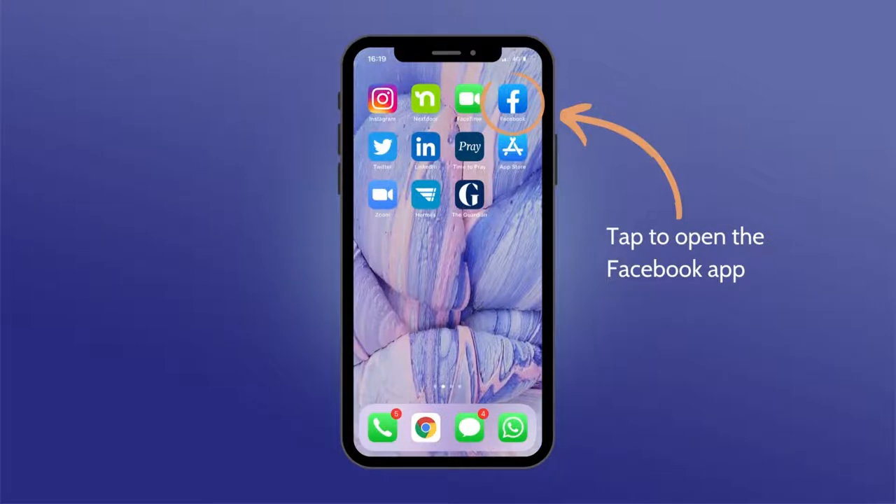
Launch the Facebook app from the phone home screen.
{"action": "left_click", "coordinate": [509, 97]}
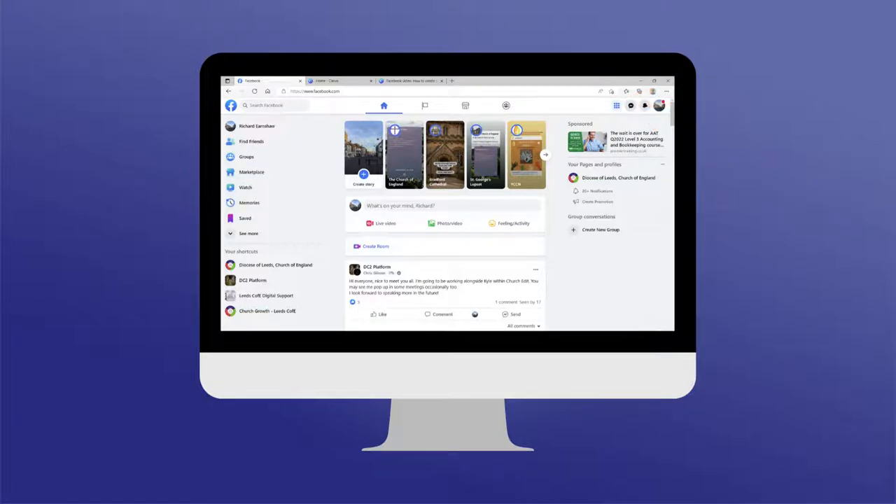
Start a new Page from the Create menu on the news feed.
{"action": "left_click", "coordinate": [613, 107]}
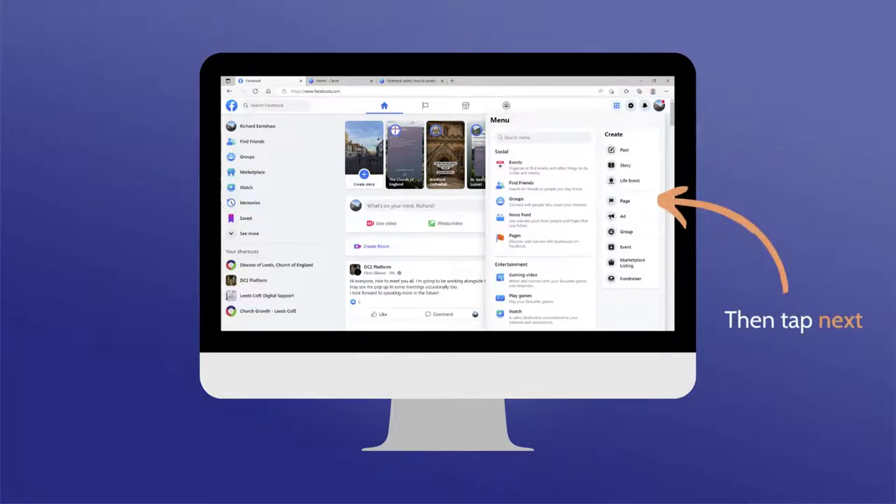
{"action": "left_click", "coordinate": [622, 202]}
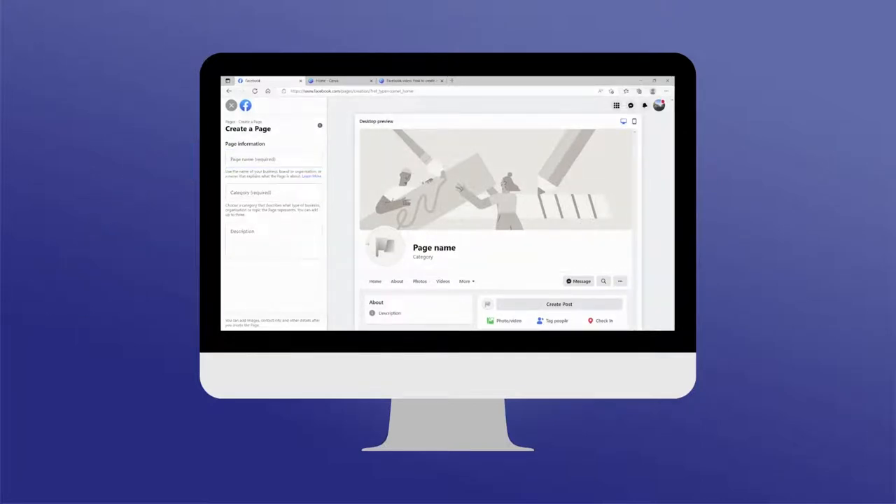
Enter 'All Saint's Church, Halifax' as the Page name.
{"action": "left_click", "coordinate": [273, 160]}
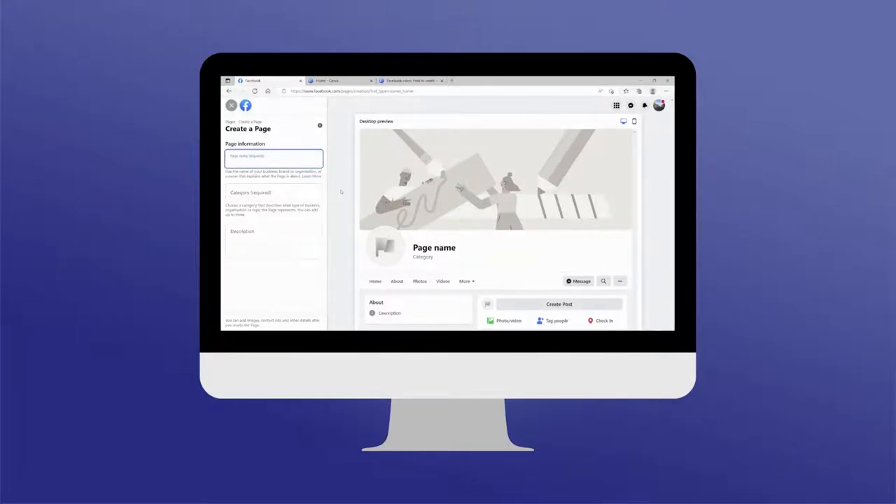
{"action": "type", "text": "All Saint's"}
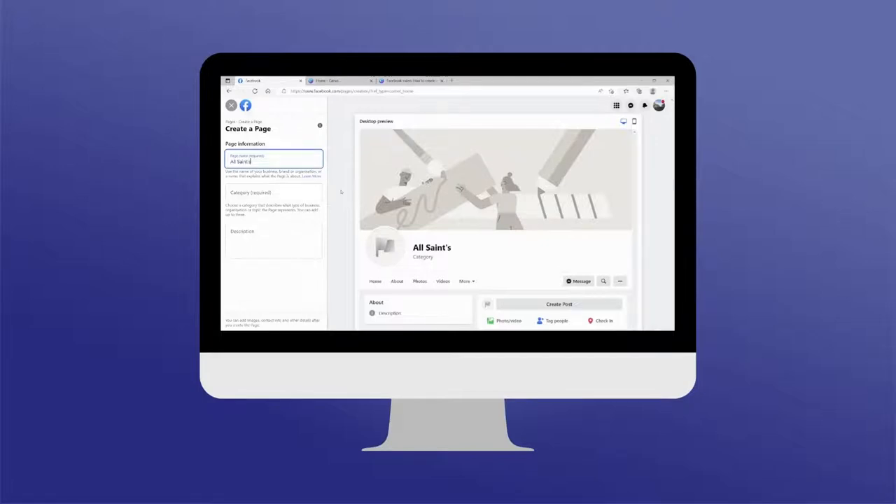
{"action": "type", "text": "Church, Halifax"}
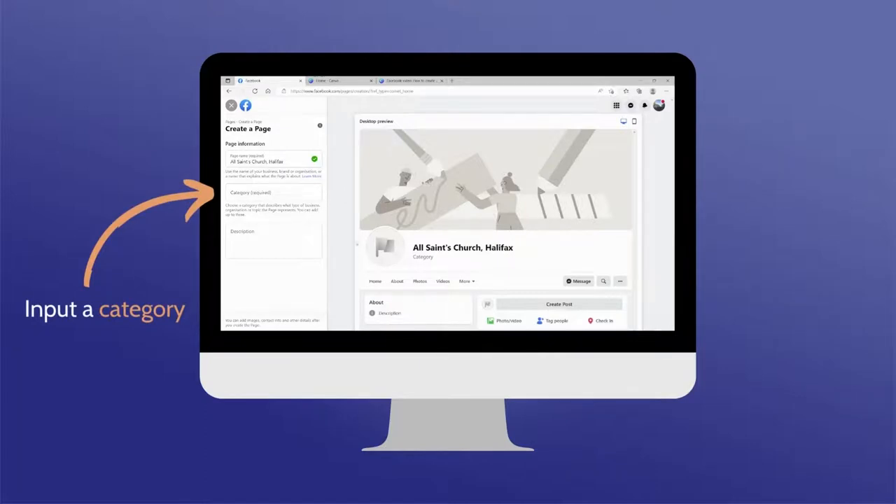
Choose Church from the suggestions as the Page category.
{"action": "left_click", "coordinate": [273, 193]}
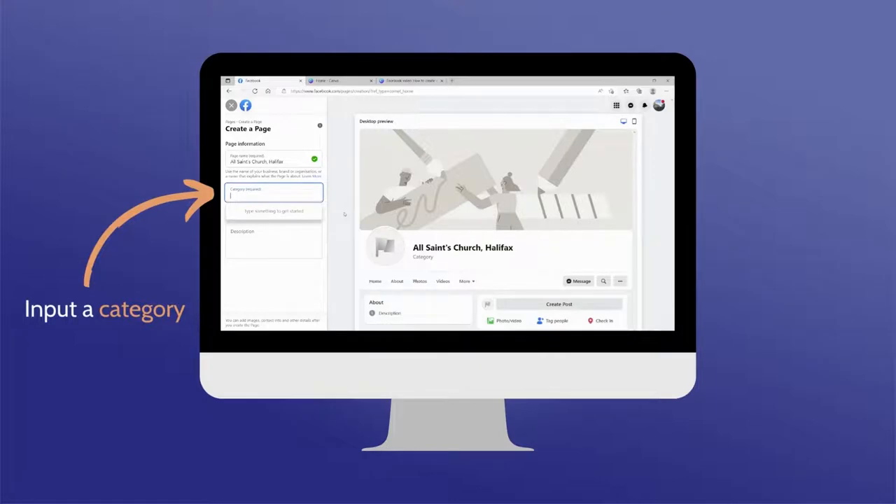
{"action": "type", "text": "church"}
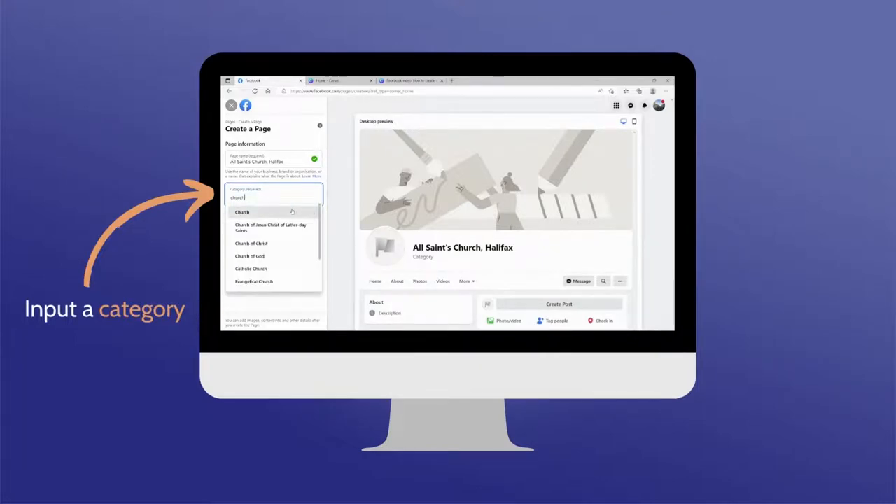
{"action": "left_click", "coordinate": [241, 213]}
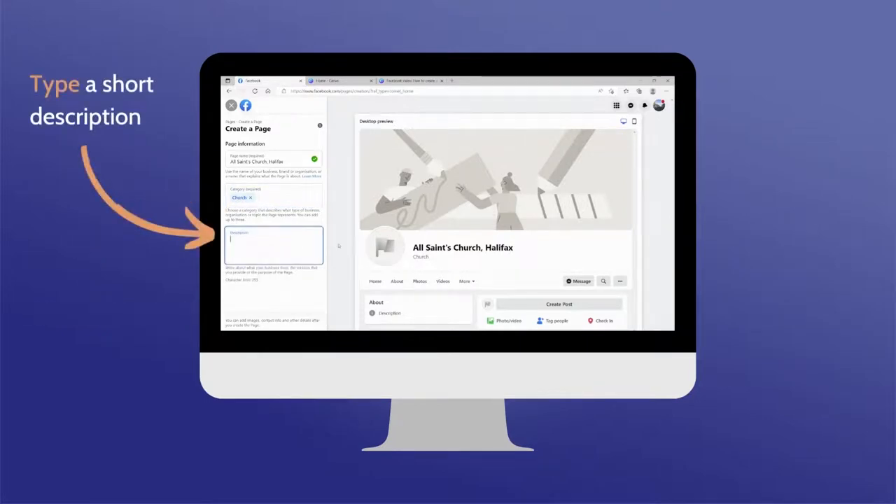
Describe All Saint's as a thriving family church that seeks to welcome all, and create the Page.
{"action": "type", "text": "All Saint's is a"}
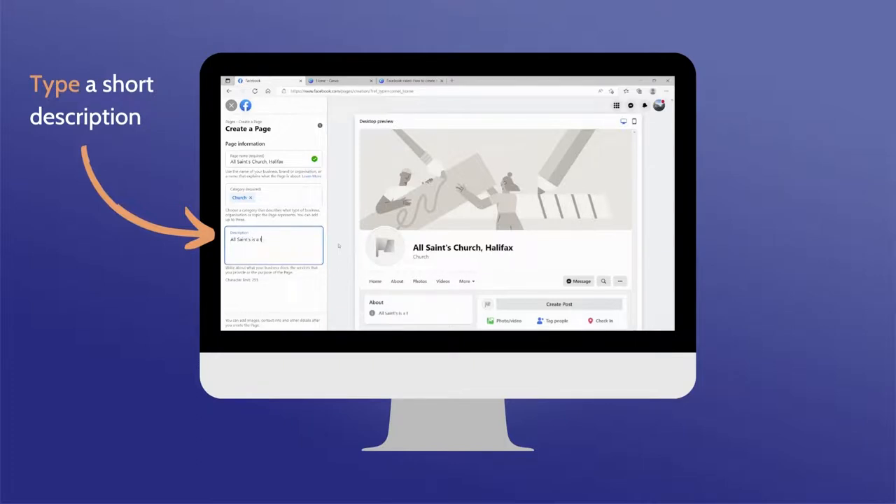
{"action": "type", "text": "thriving, l"}
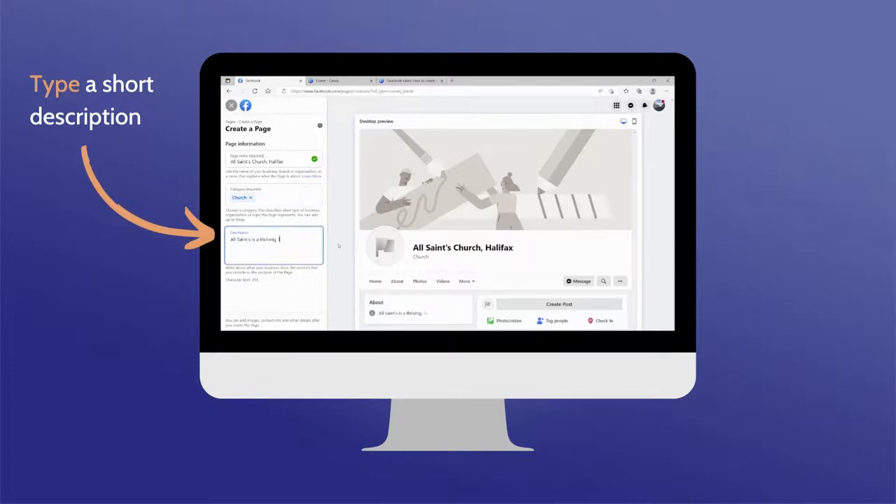
{"action": "type", "text": "family church"}
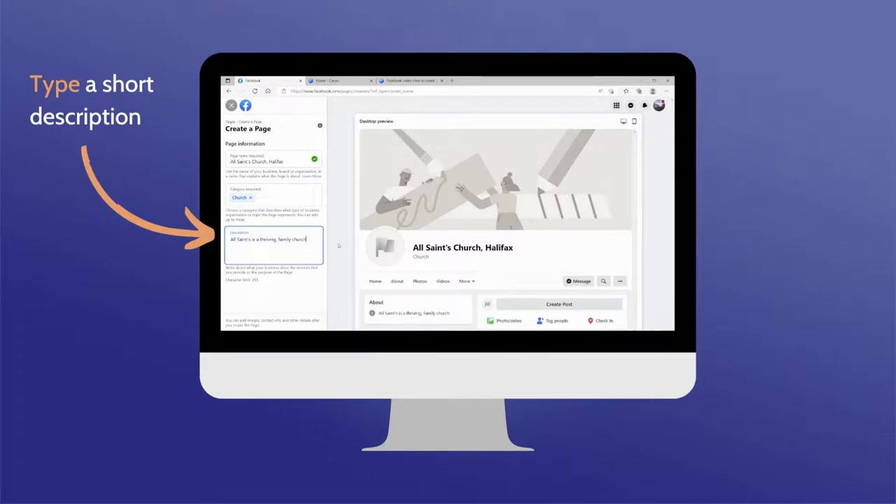
{"action": "type", "text": "that seeks to love God and the town of Halifax. All are welcome!"}
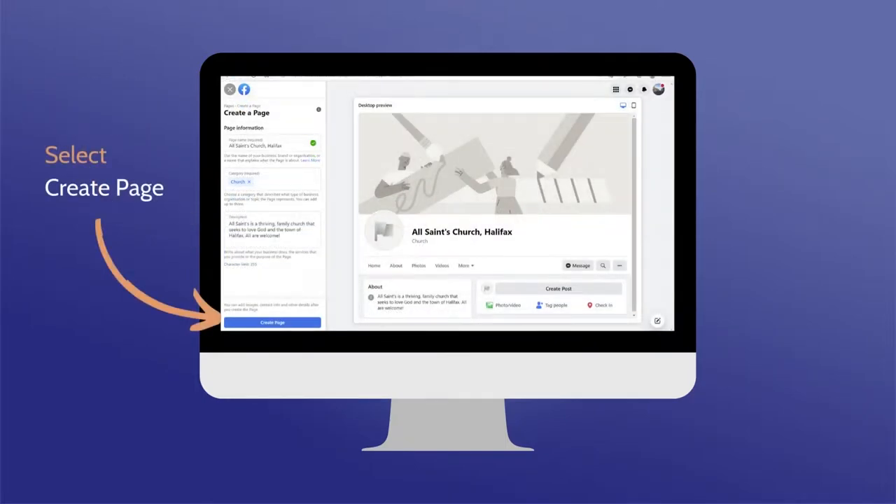
{"action": "left_click", "coordinate": [271, 322]}
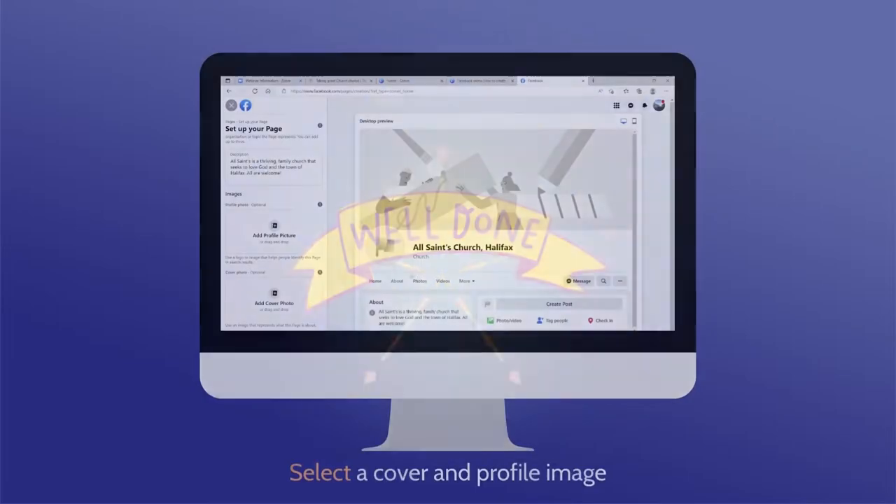
{"action": "left_click", "coordinate": [274, 224]}
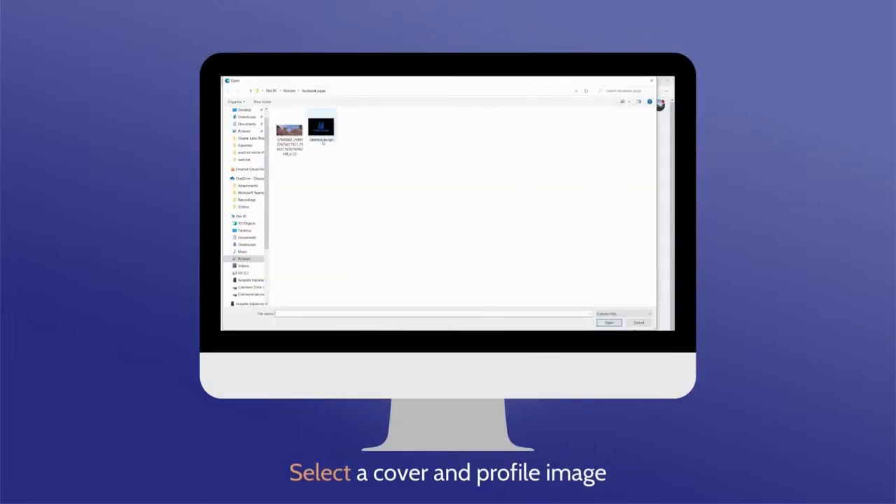
{"action": "left_click", "coordinate": [608, 322]}
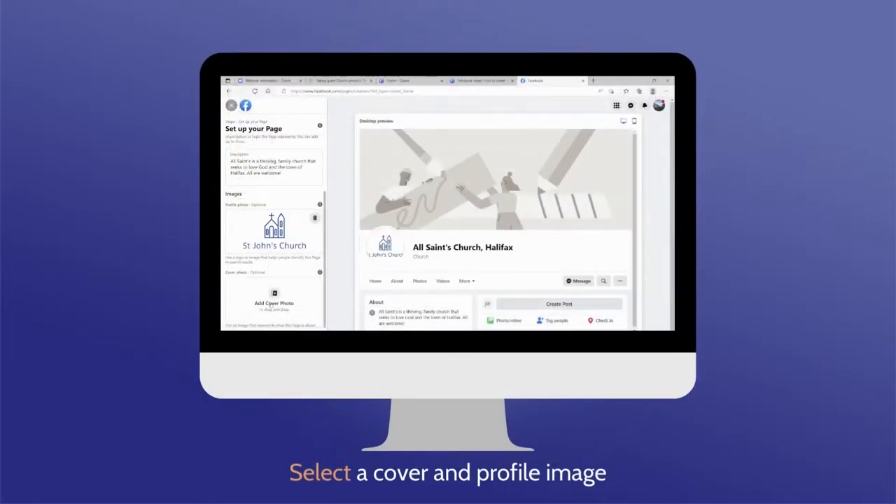
{"action": "left_click", "coordinate": [275, 306]}
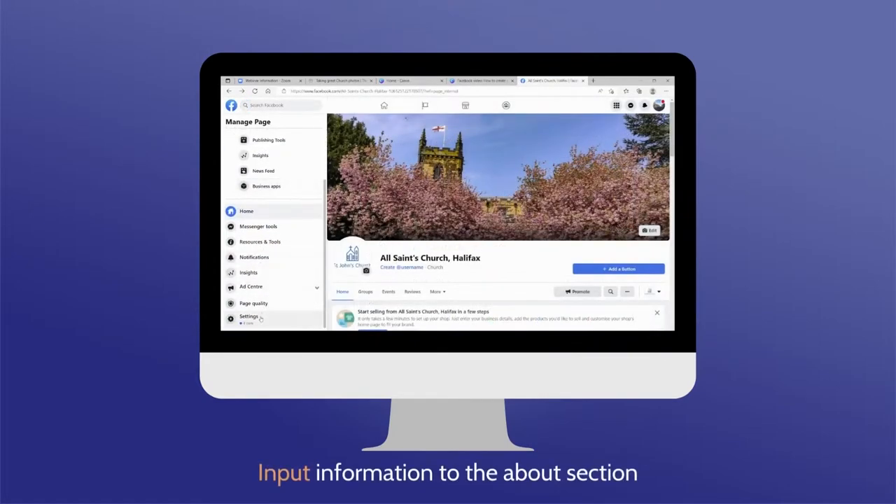
Review the Edit Page info form via Settings, scrolling through name, category and contact fields.
{"action": "left_click", "coordinate": [249, 316]}
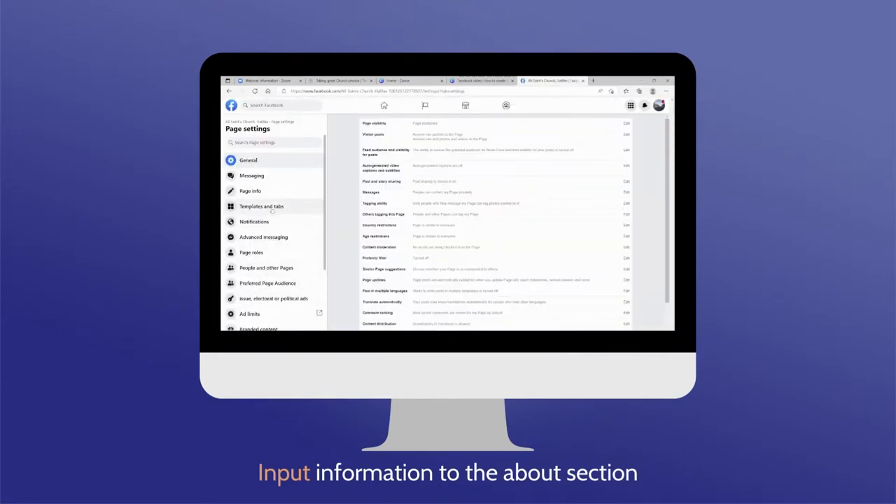
{"action": "left_click", "coordinate": [249, 190]}
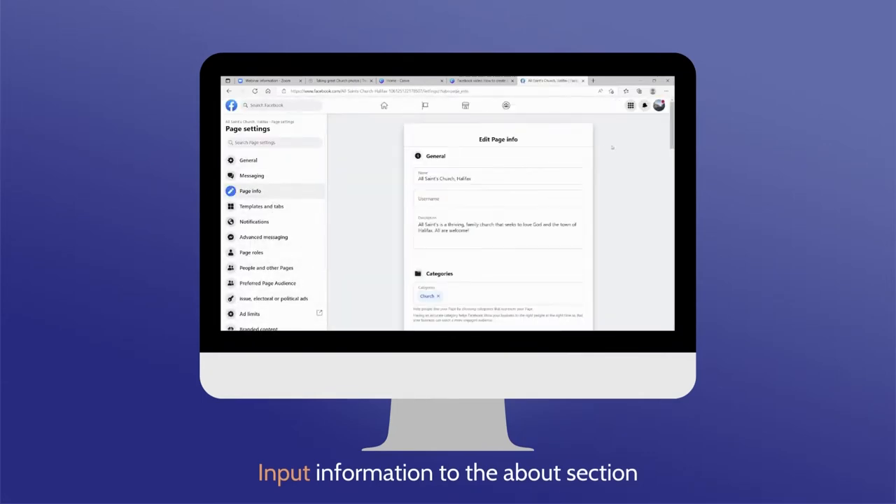
{"action": "scroll", "scroll_direction": "down", "scroll_amount": 3}
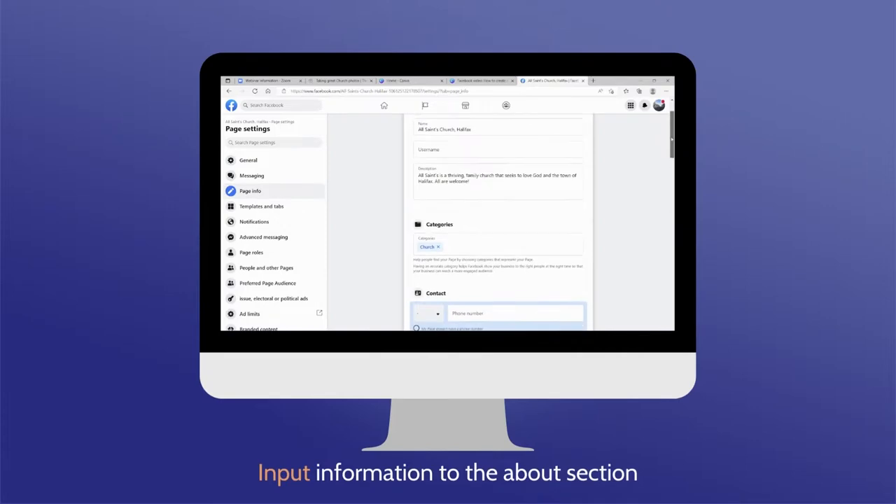
{"action": "scroll", "scroll_direction": "down", "scroll_amount": 3}
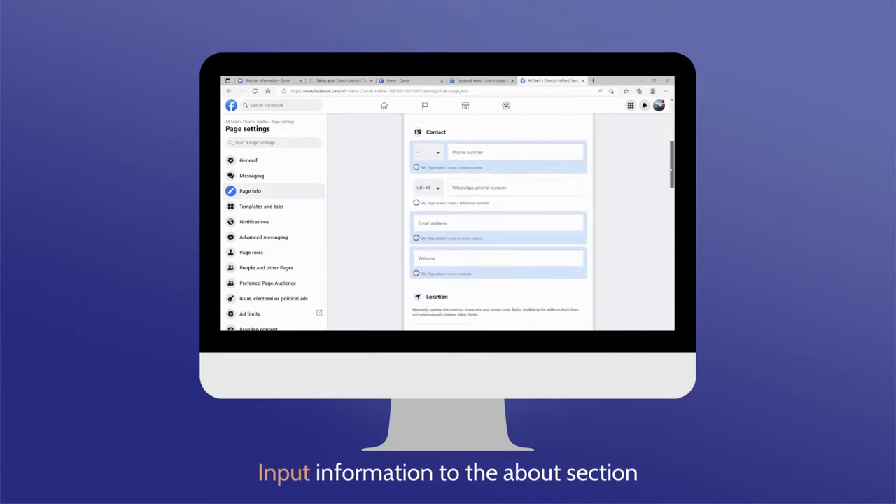